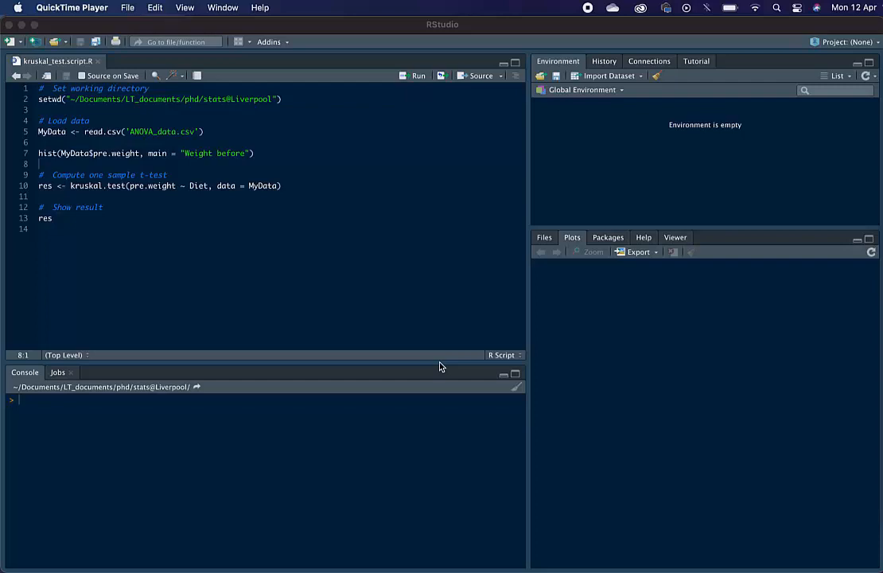
{"action": "mouse_move", "coordinate": [131, 149]}
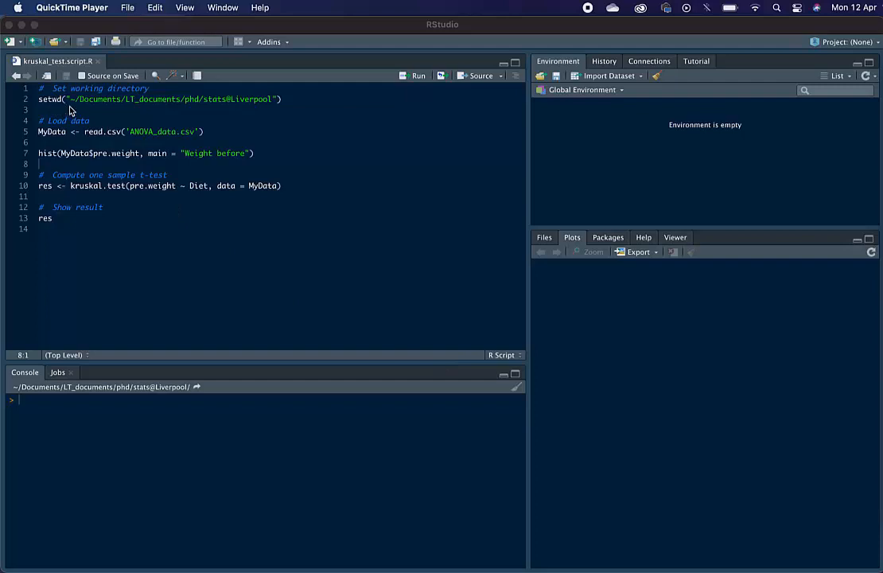
{"action": "mouse_move", "coordinate": [232, 108]}
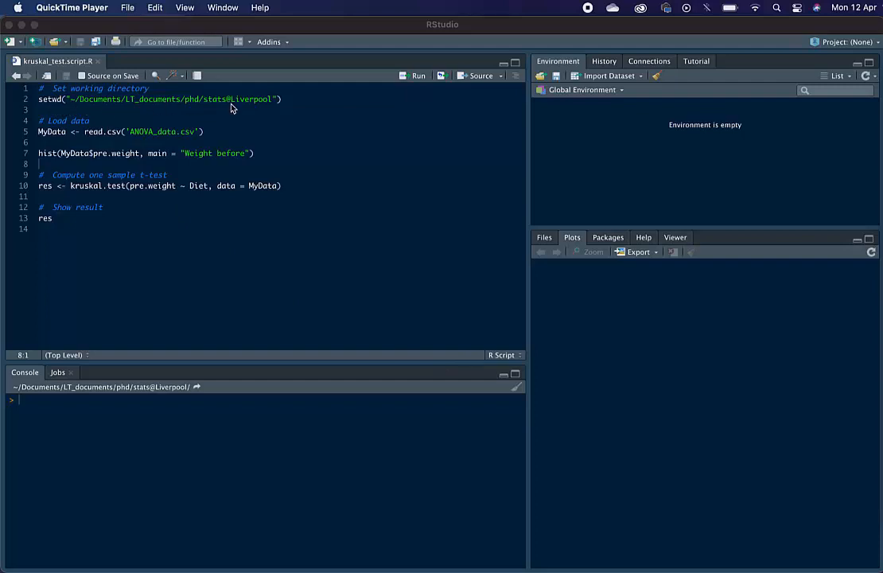
{"action": "mouse_move", "coordinate": [279, 108]}
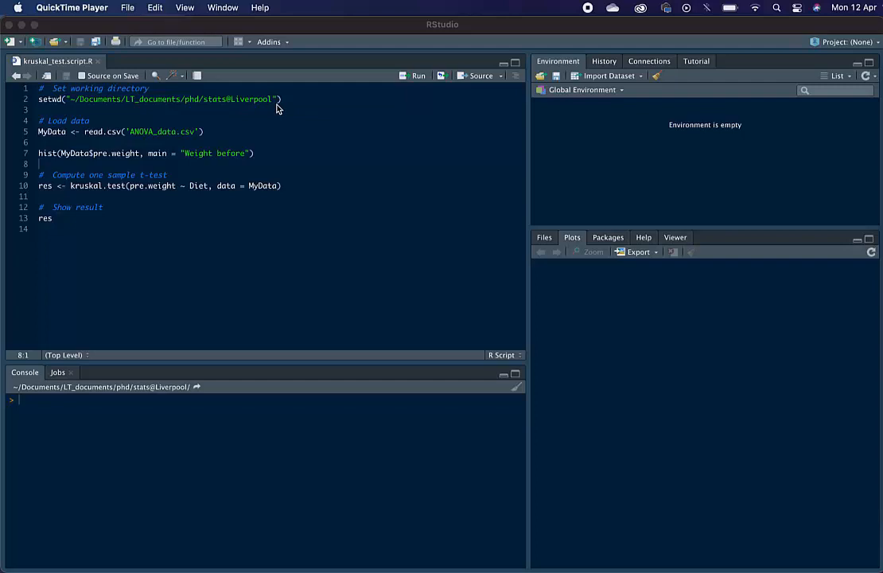
- Set the session's working directory to the stats@Liverpool folder
{"action": "left_click", "coordinate": [250, 6]}
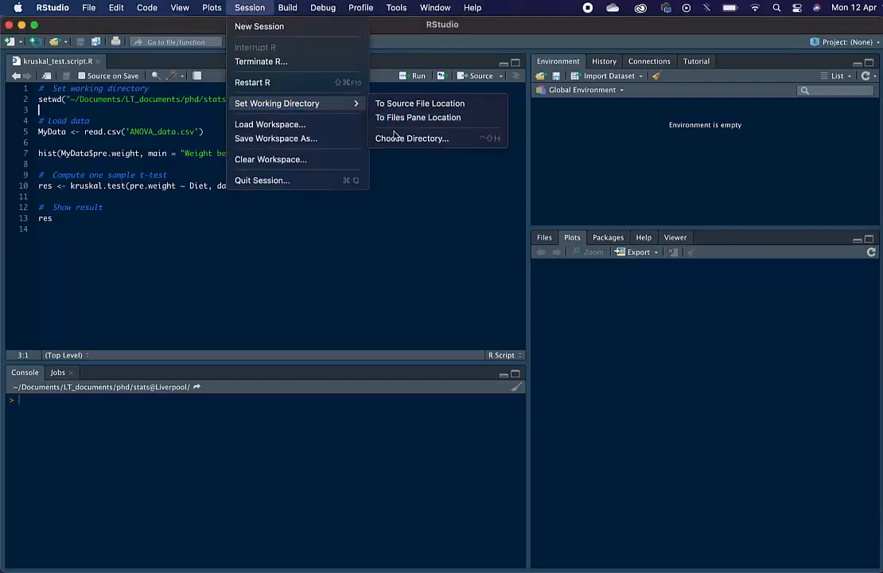
{"action": "left_click", "coordinate": [410, 137]}
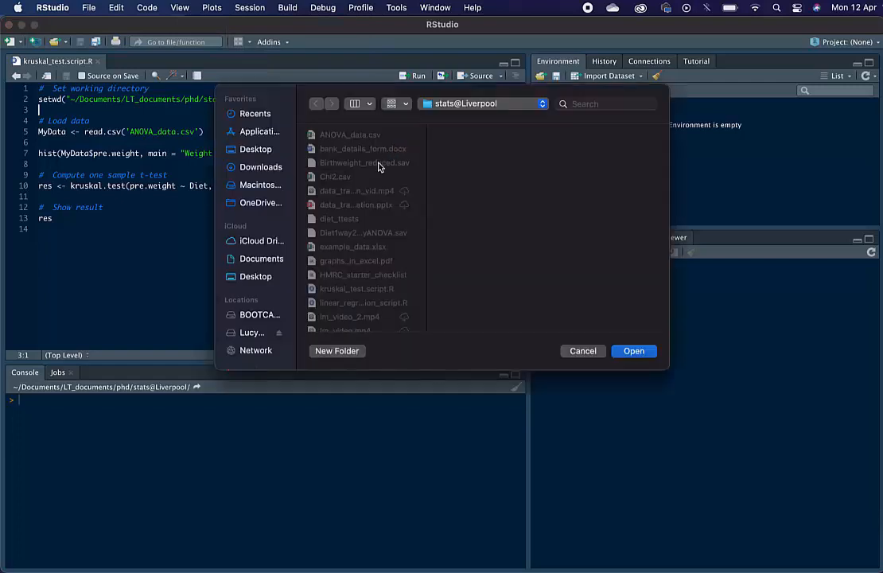
{"action": "mouse_move", "coordinate": [621, 288]}
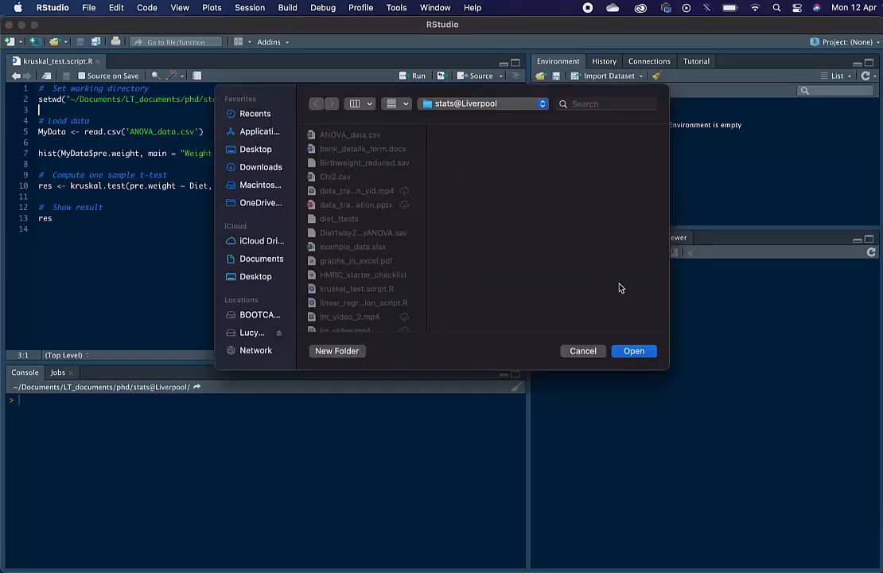
{"action": "left_click", "coordinate": [634, 352]}
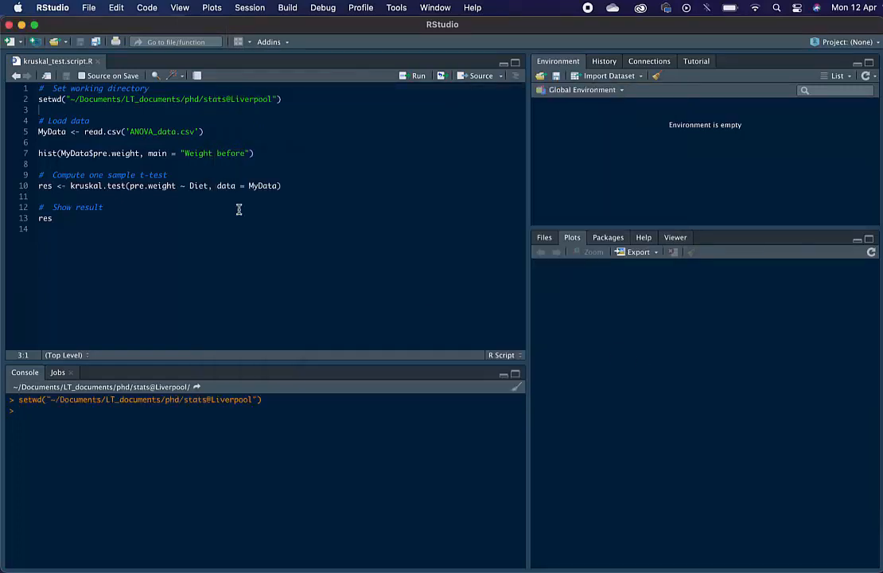
{"action": "left_click", "coordinate": [194, 152]}
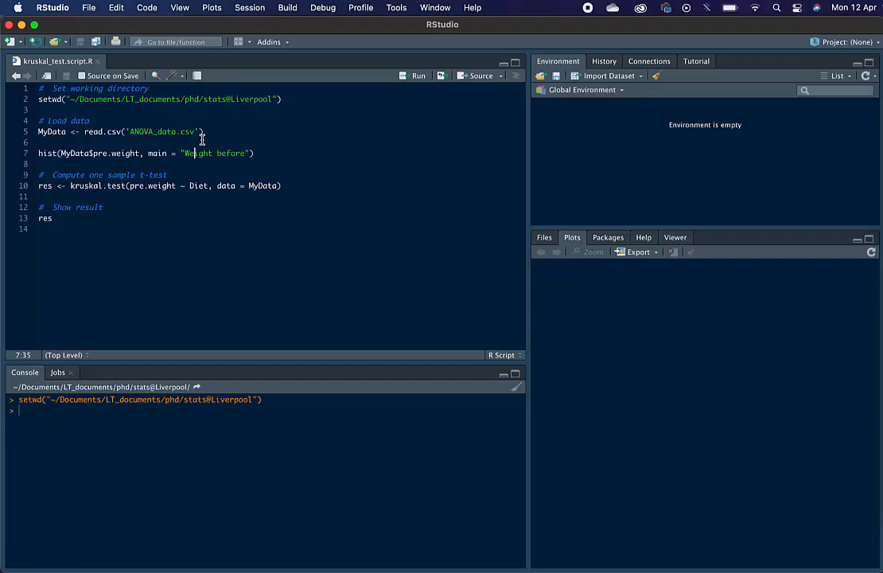
{"action": "mouse_move", "coordinate": [208, 142]}
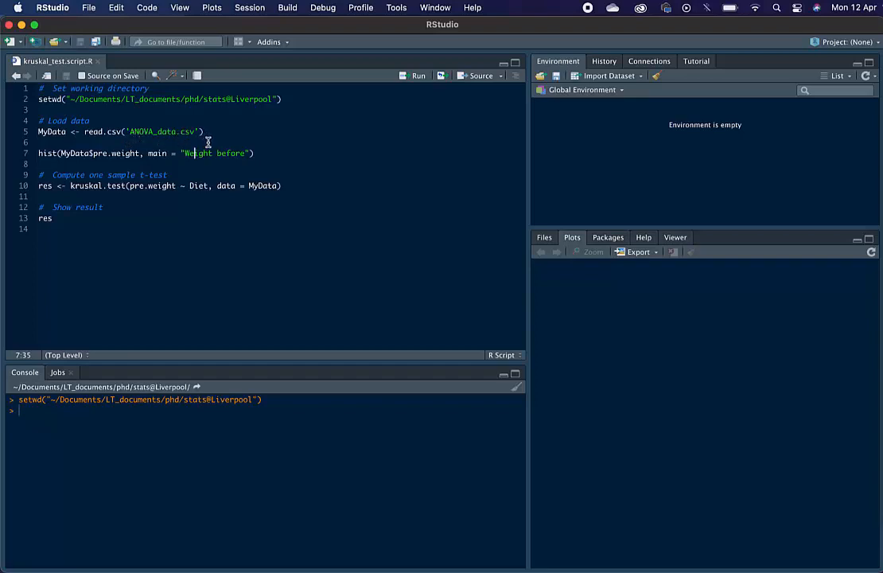
{"action": "mouse_move", "coordinate": [108, 137]}
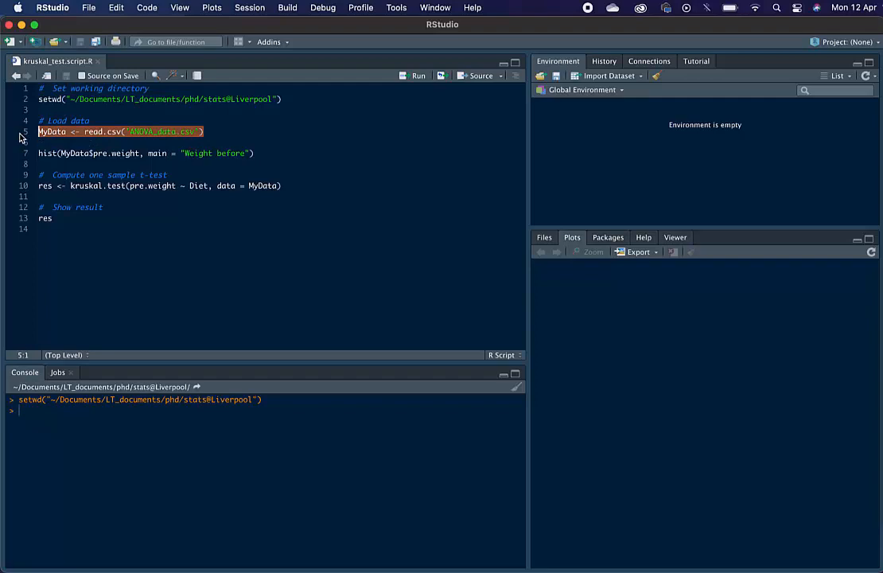
- Run the read line to load ANOVA_data.csv into MyData (78 obs. of 8 variables)
{"action": "left_click", "coordinate": [417, 76]}
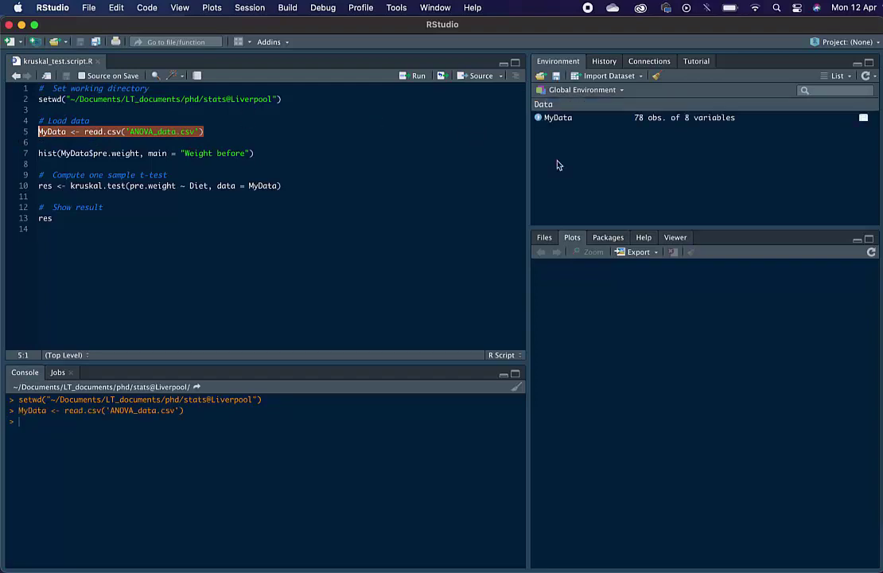
{"action": "mouse_move", "coordinate": [546, 144]}
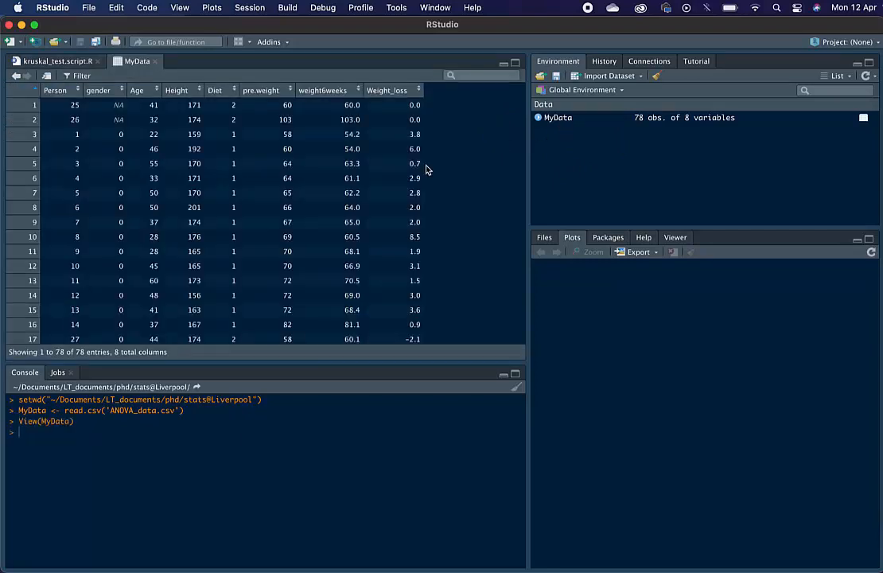
{"action": "mouse_move", "coordinate": [398, 178]}
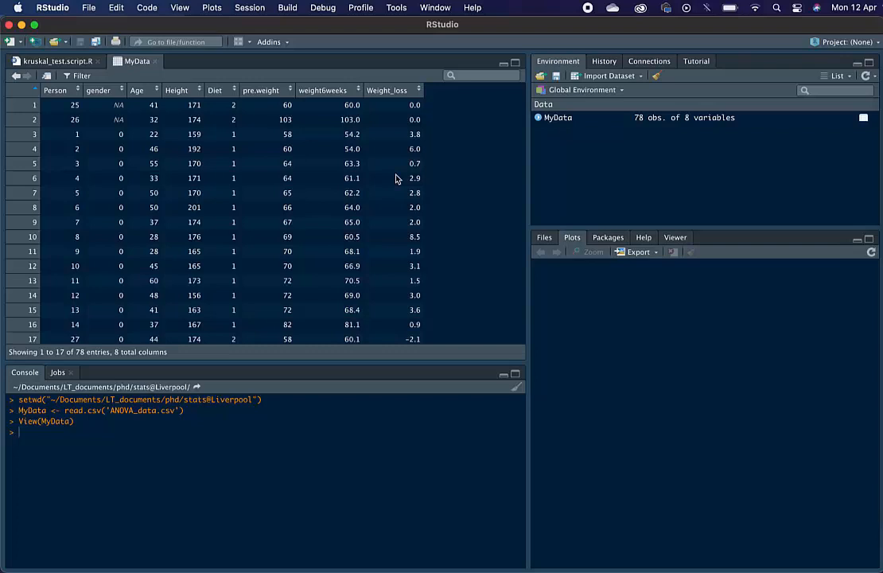
{"action": "mouse_move", "coordinate": [80, 71]}
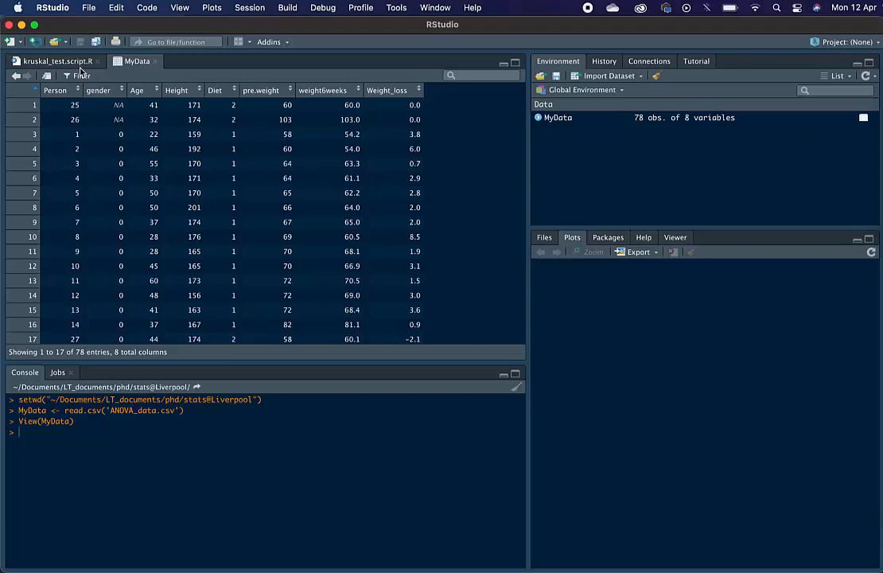
- Switch between the script and the MyData table view, ending on the script
{"action": "left_click", "coordinate": [51, 60]}
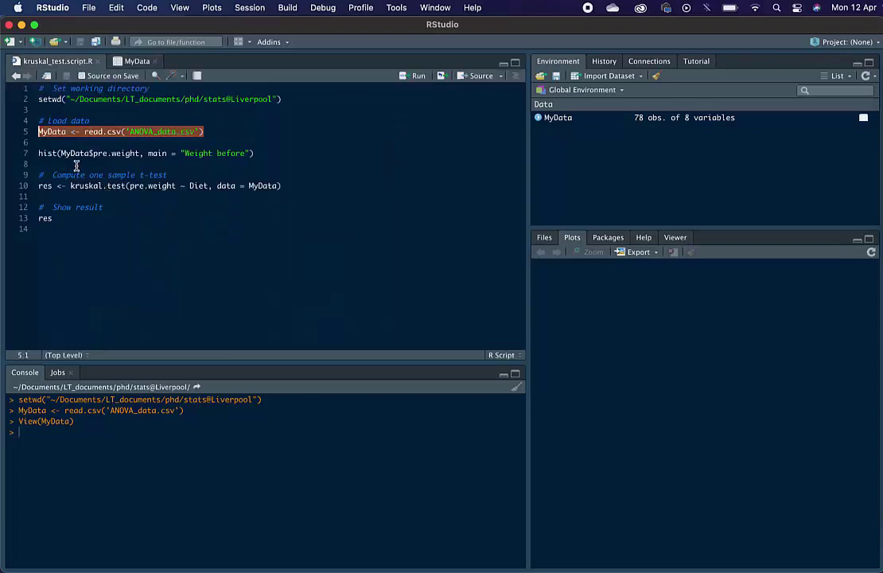
{"action": "left_click", "coordinate": [57, 153]}
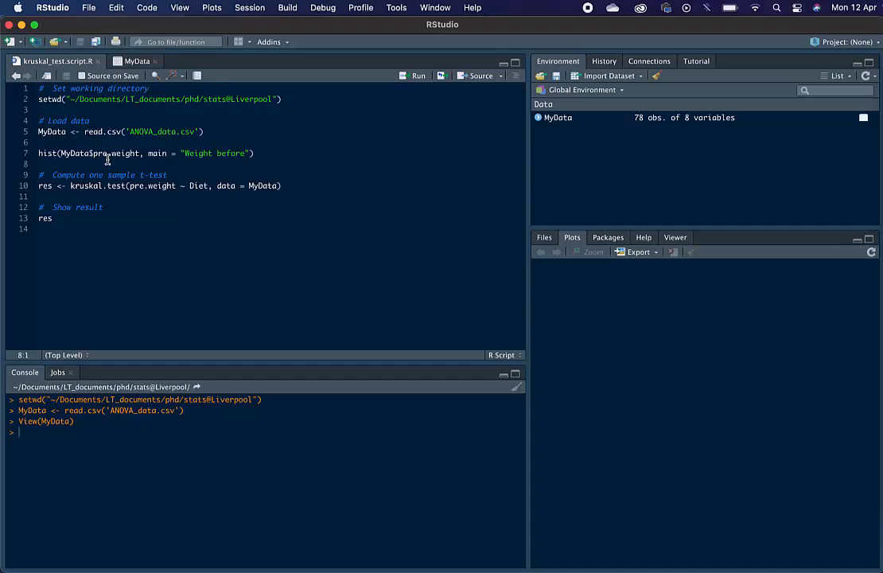
{"action": "left_click", "coordinate": [137, 61]}
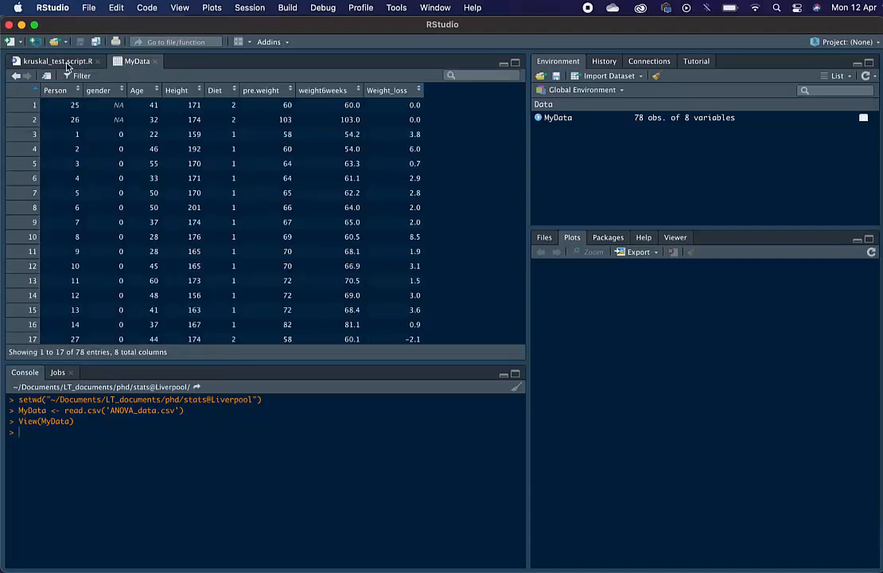
{"action": "left_click", "coordinate": [51, 60]}
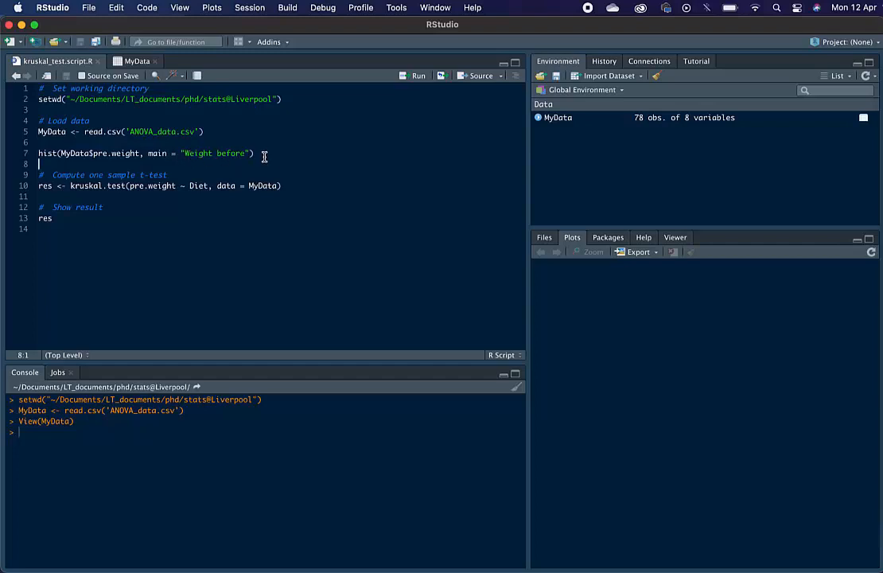
- Run the hist() line to plot pre.weight as a histogram titled 'Weight before'
{"action": "left_click", "coordinate": [417, 77]}
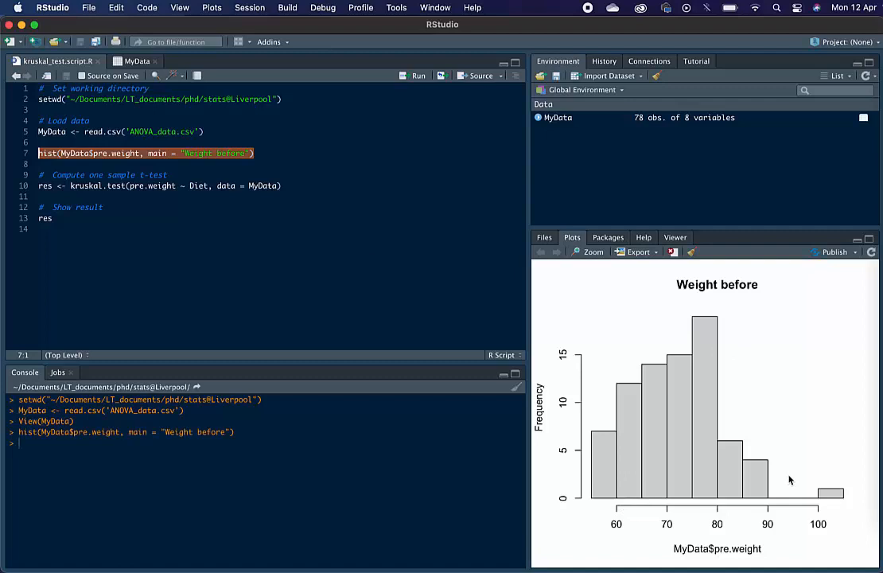
{"action": "mouse_move", "coordinate": [725, 408]}
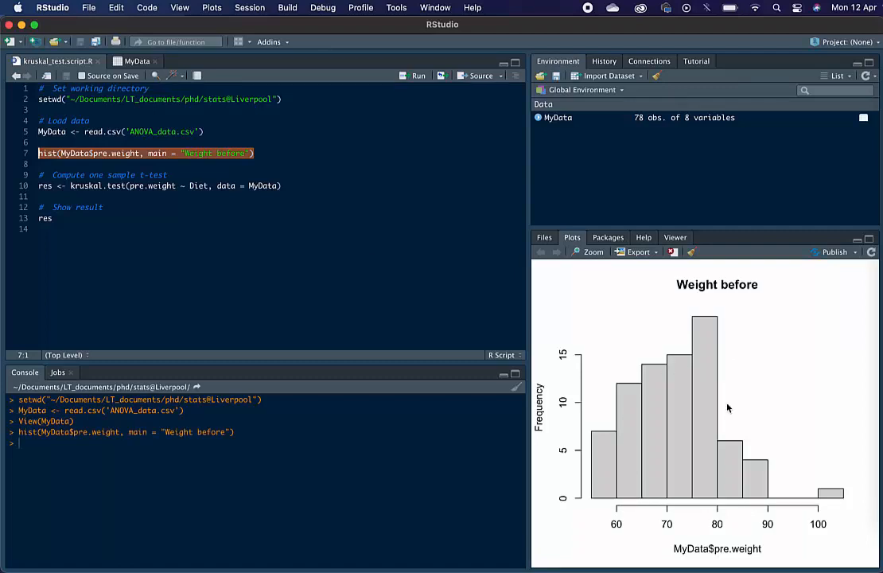
{"action": "mouse_move", "coordinate": [780, 471]}
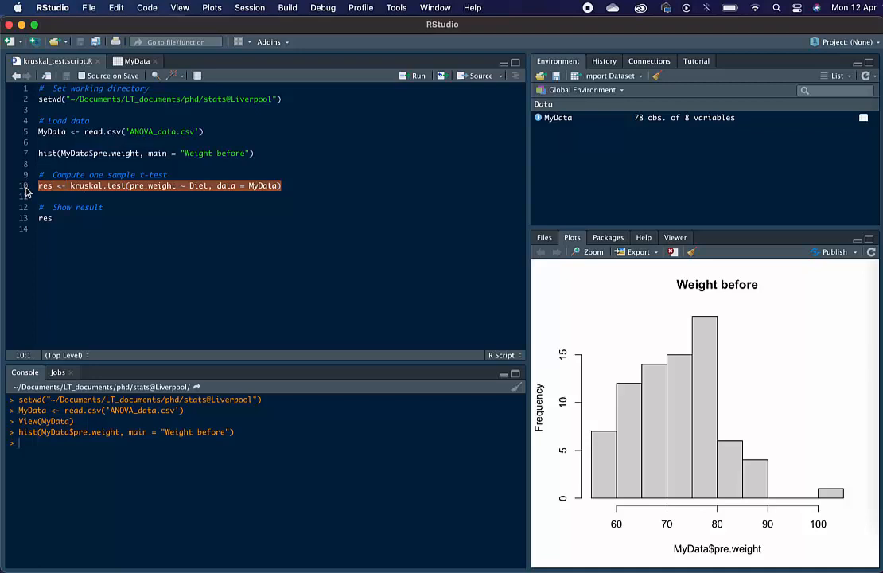
- Run kruskal.test of pre.weight by Diet and print res: chi-squared 1.6166, p-value 0.4456
{"action": "left_click", "coordinate": [418, 76]}
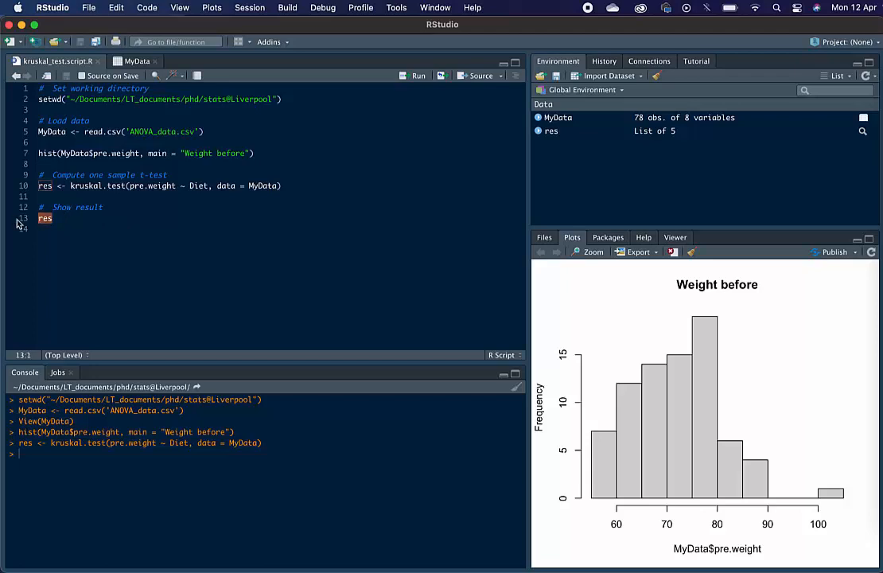
{"action": "left_click", "coordinate": [419, 76]}
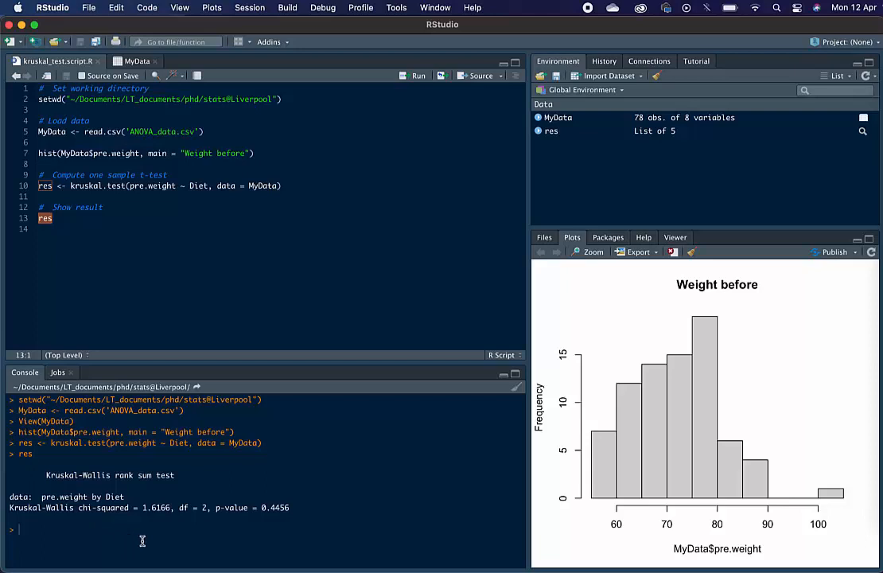
{"action": "mouse_move", "coordinate": [322, 511]}
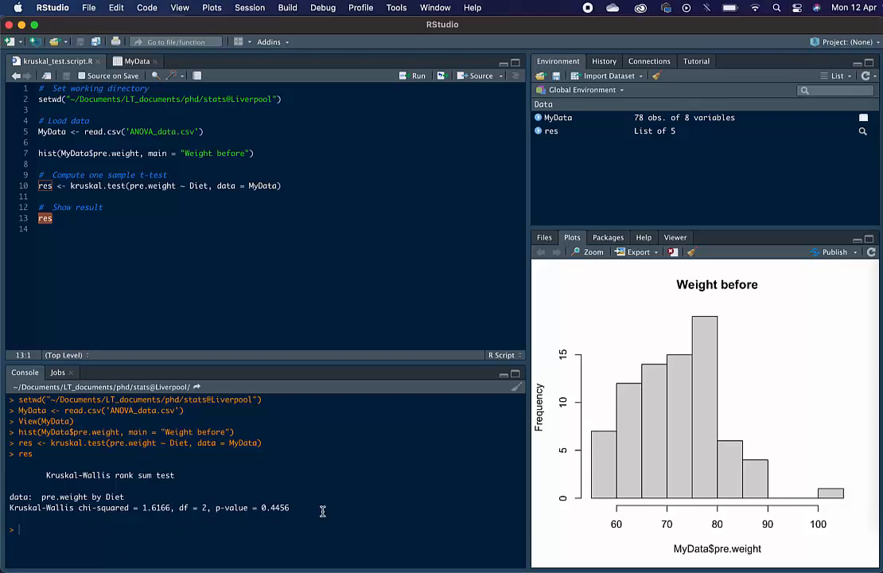